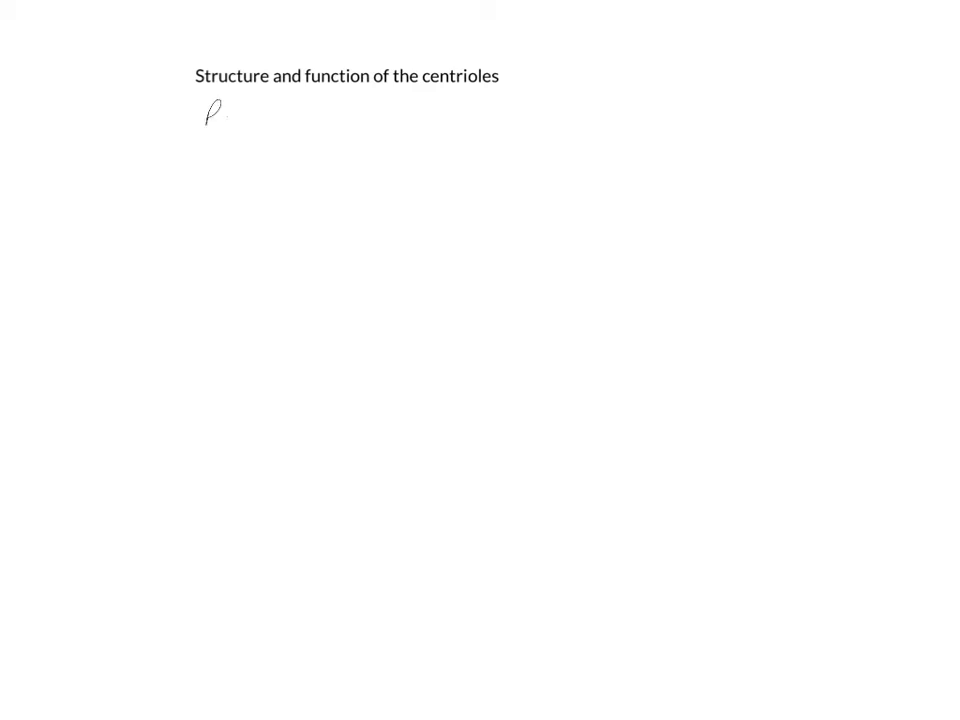
pyautogui.write('Pair ne')
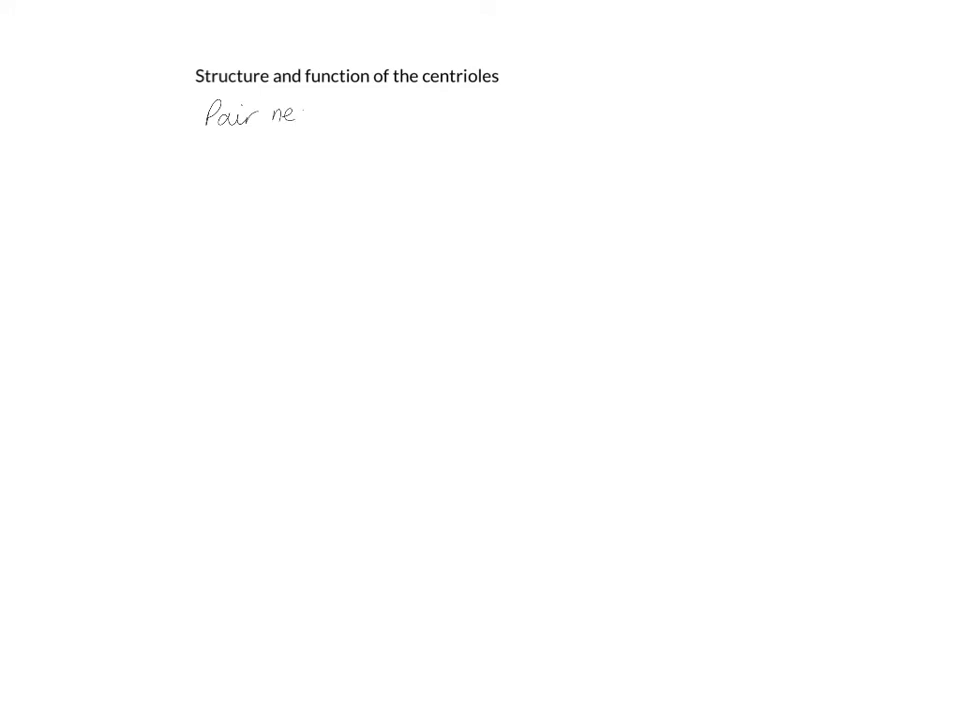
pyautogui.write('near nucleus')
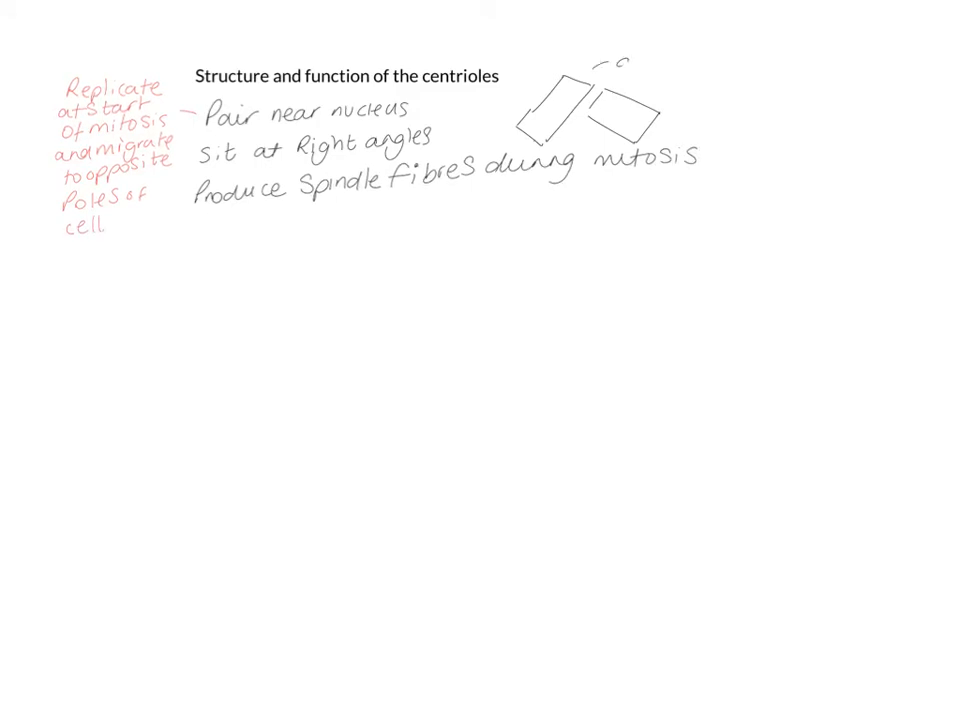
pyautogui.write('a pair')
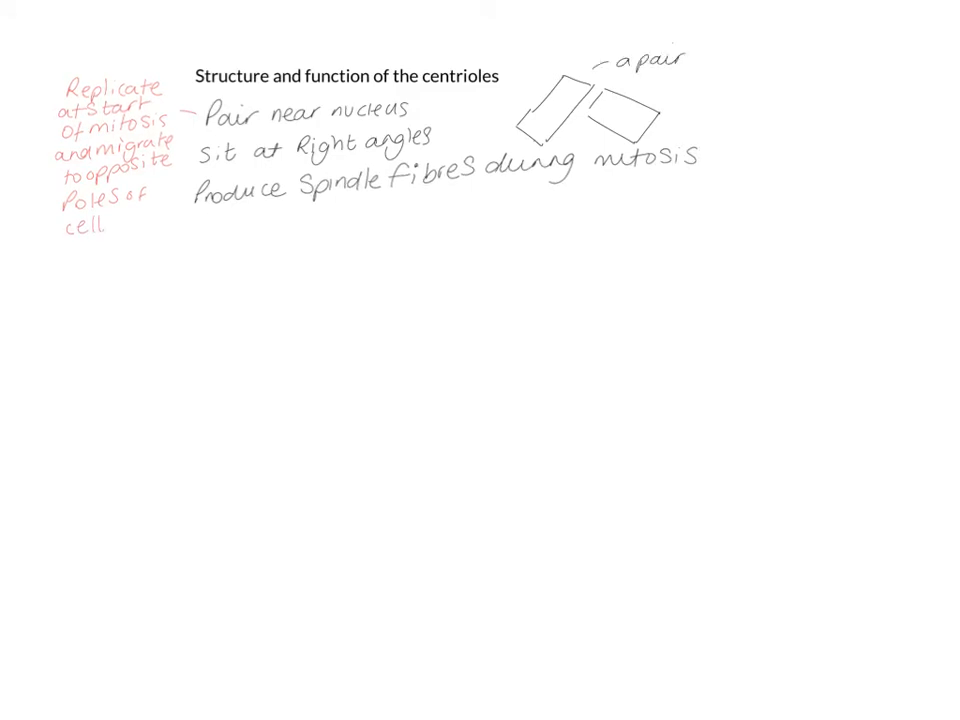